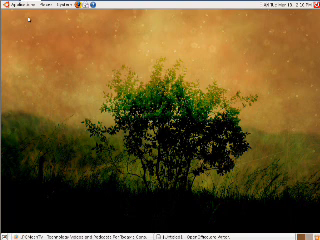
Start a new AIM account in Gaim's Accounts list and enter its screen name and password
click(20, 7)
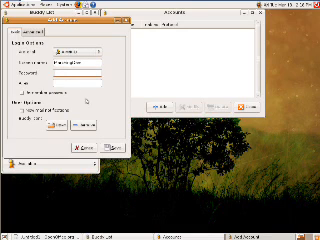
text(password)
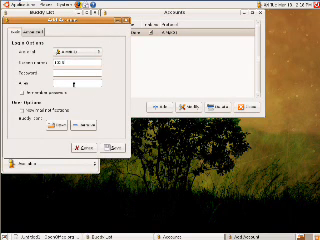
text(password)
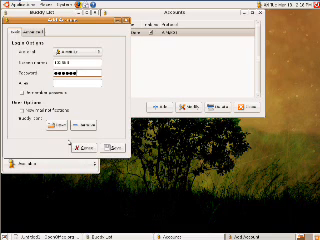